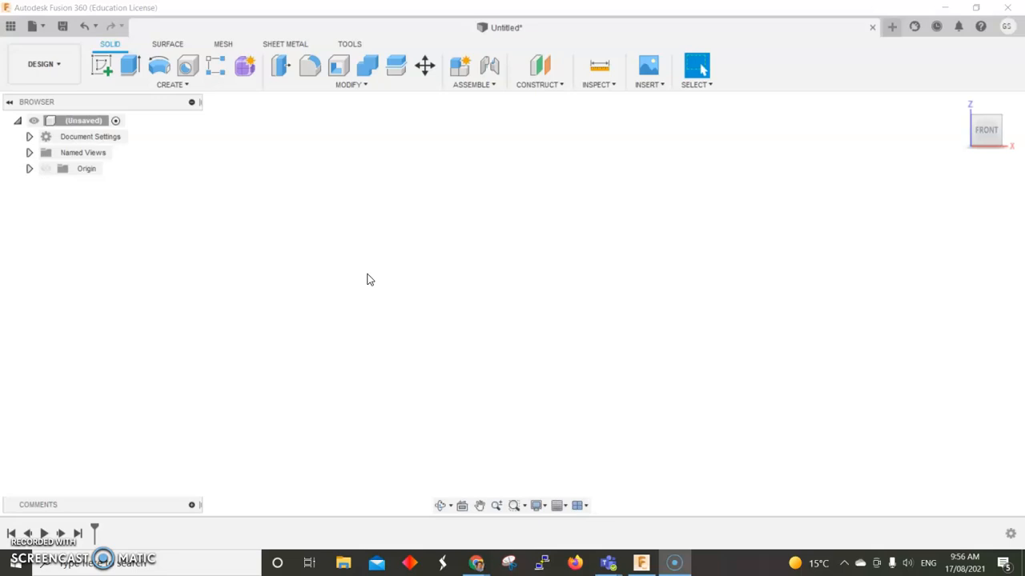
pyautogui.moveTo(400, 273)
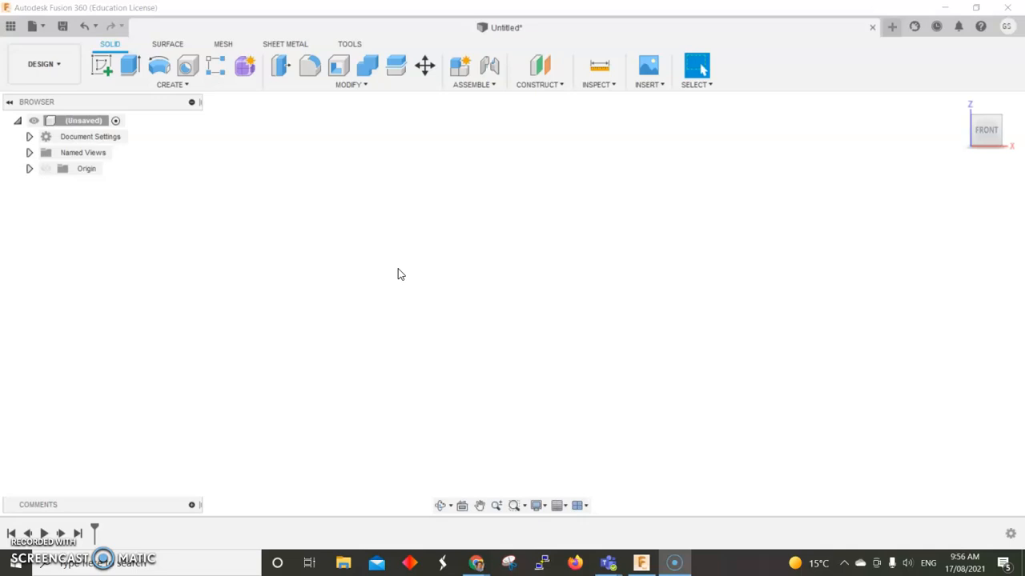
pyautogui.moveTo(405, 273)
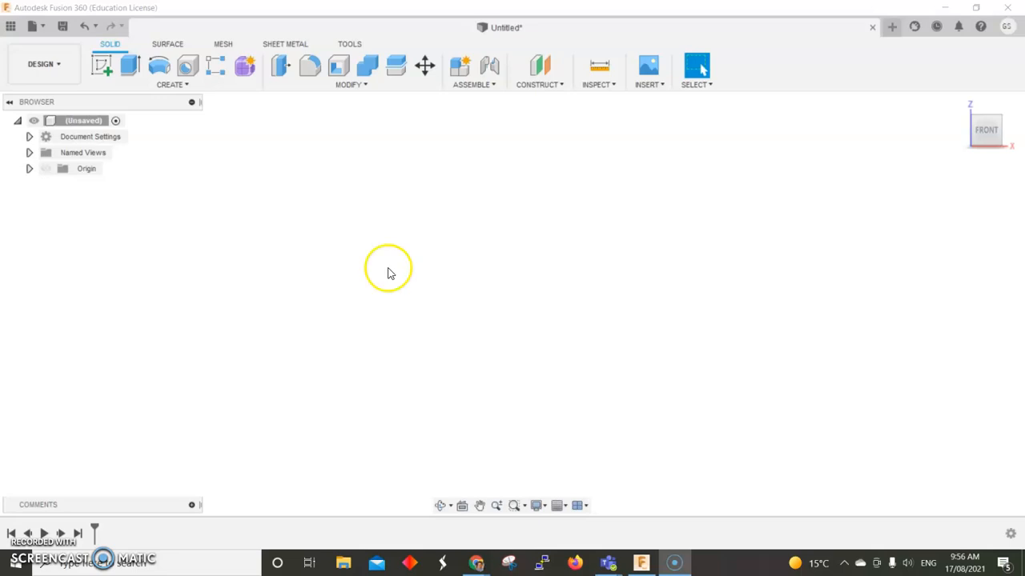
pyautogui.moveTo(24, 62)
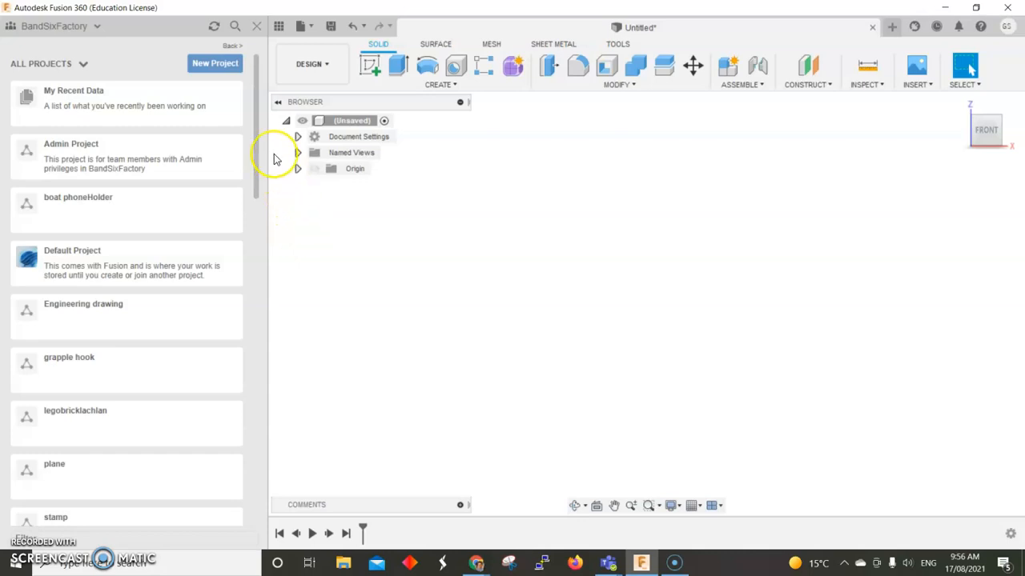
# - Scroll the All Projects list down to toys, then return to the top
pyautogui.scroll(-3)
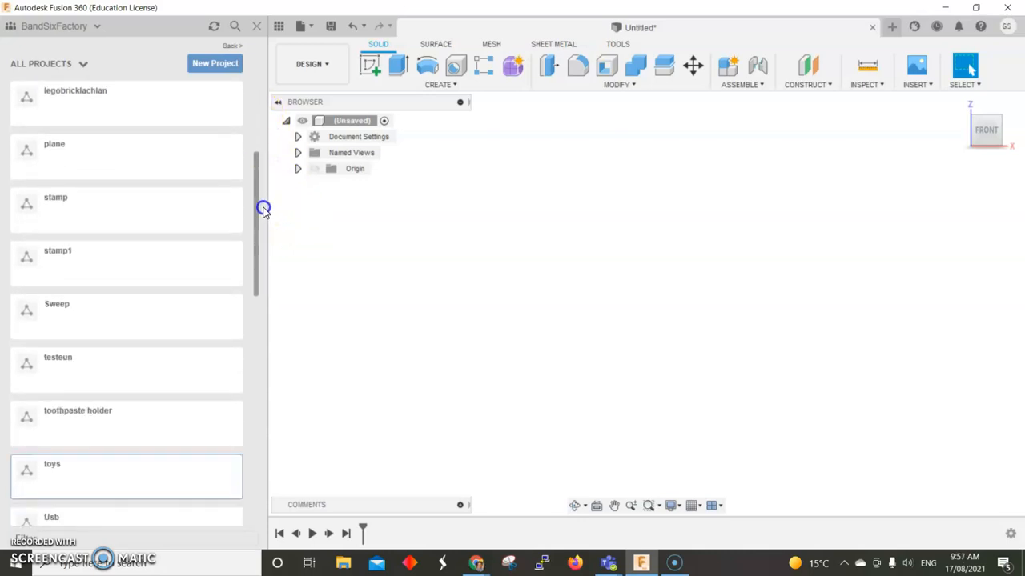
pyautogui.scroll(-3)
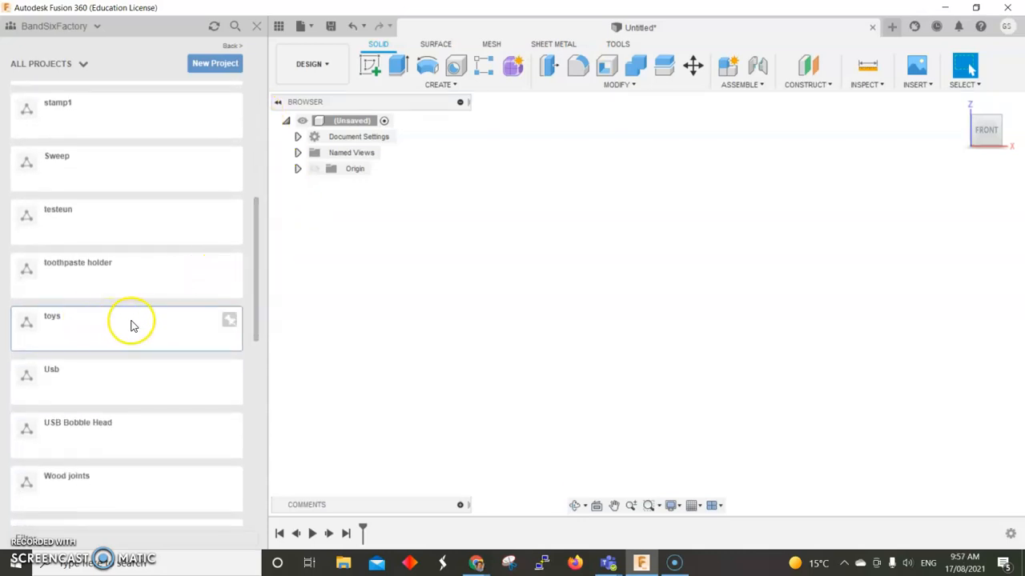
pyautogui.moveTo(136, 322)
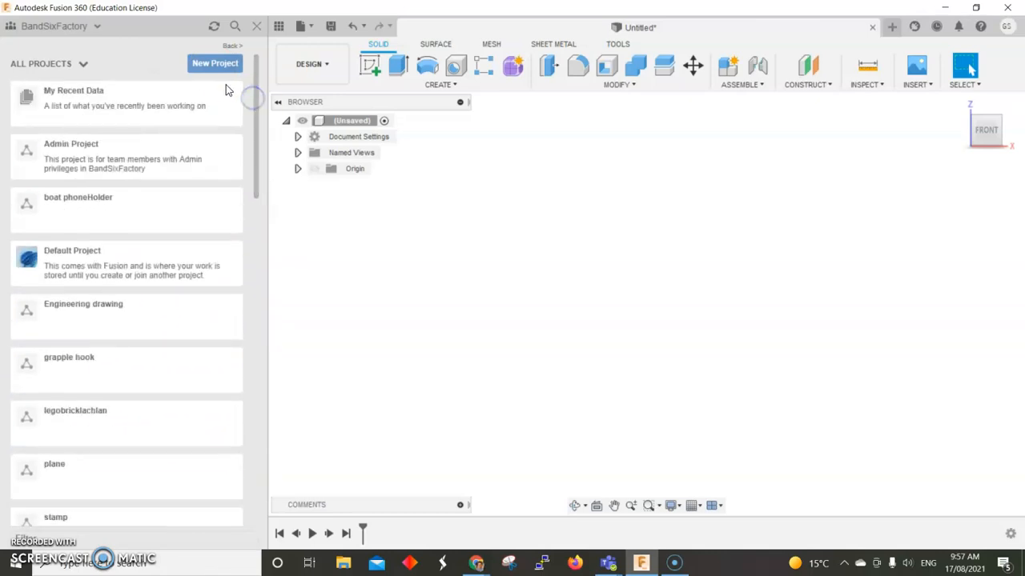
pyautogui.click(44, 26)
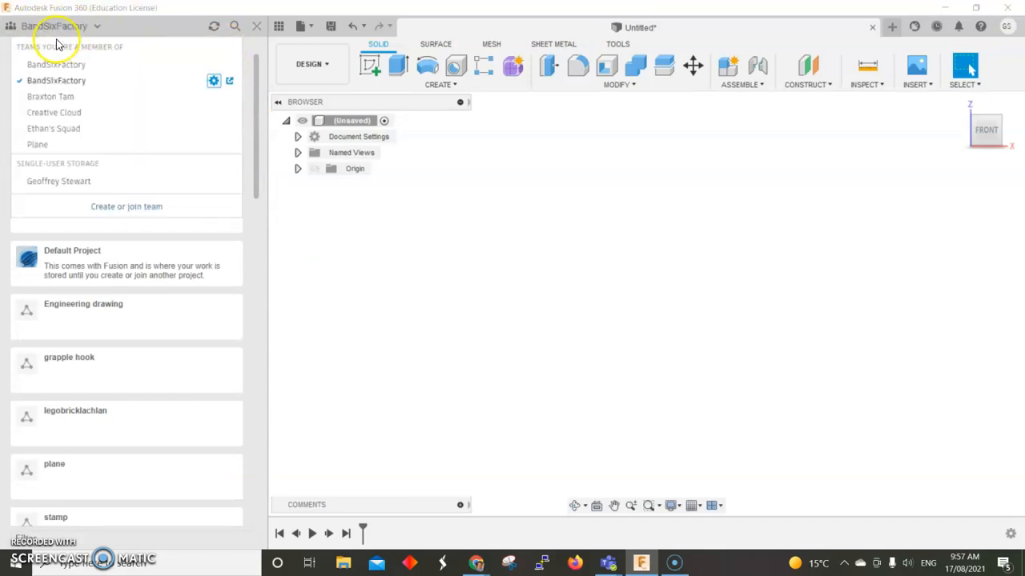
pyautogui.moveTo(97, 82)
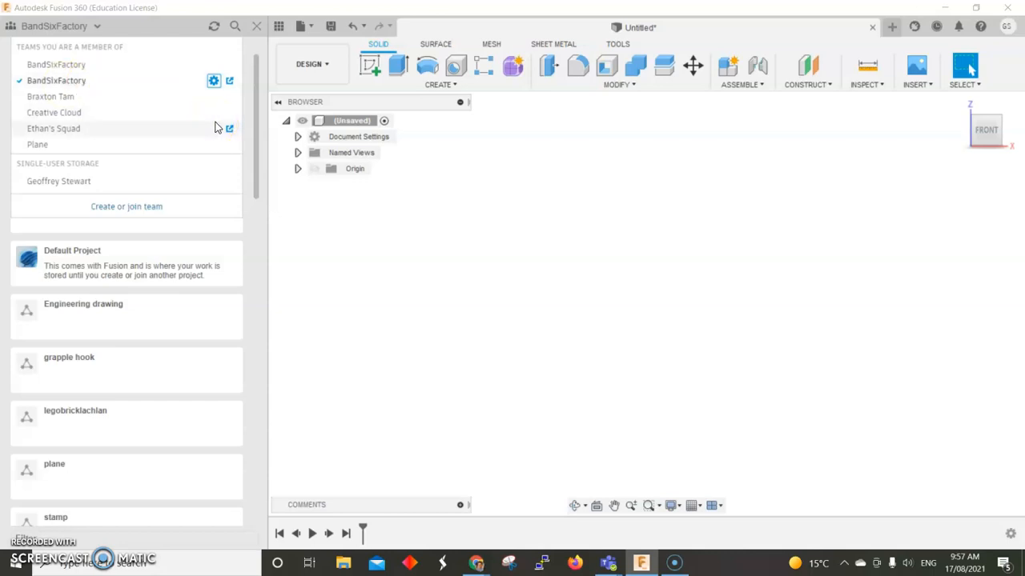
pyautogui.moveTo(110, 84)
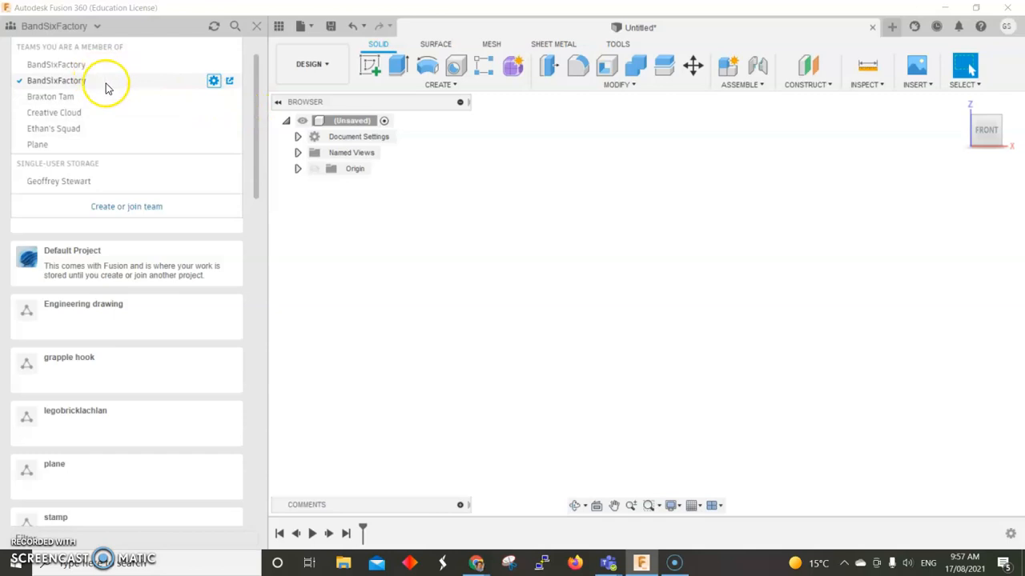
pyautogui.moveTo(211, 80)
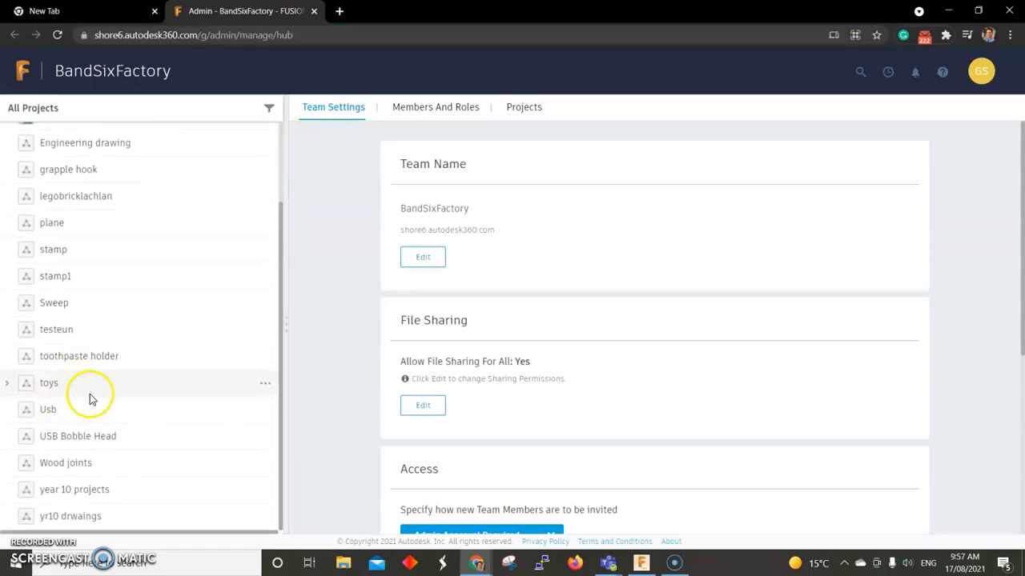
pyautogui.moveTo(96, 276)
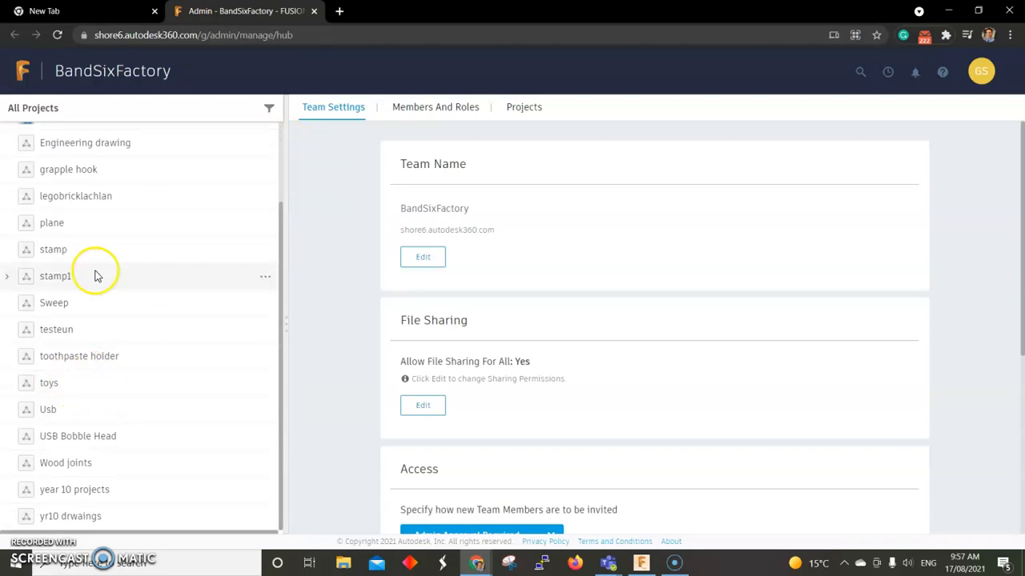
pyautogui.moveTo(101, 384)
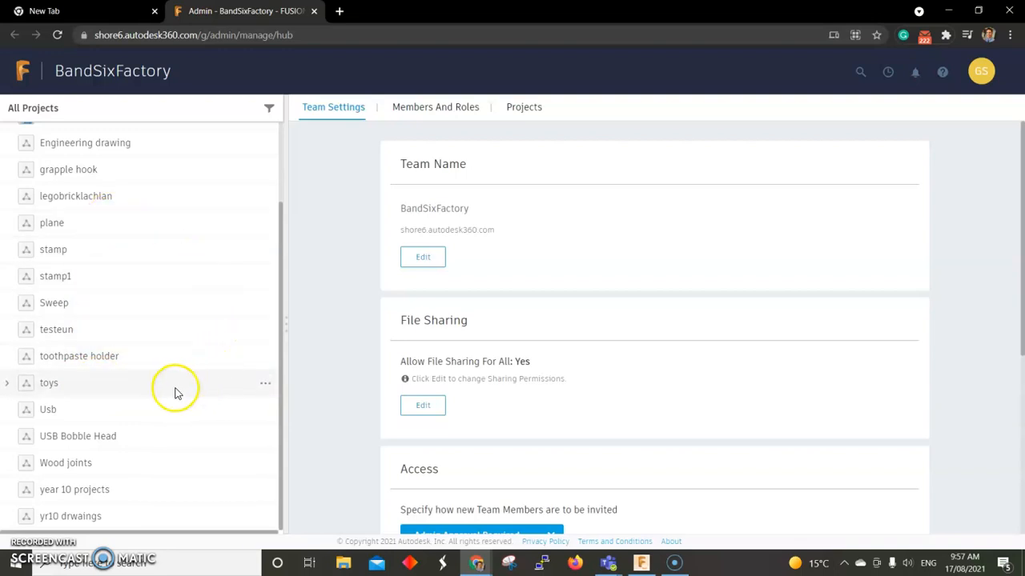
pyautogui.moveTo(154, 390)
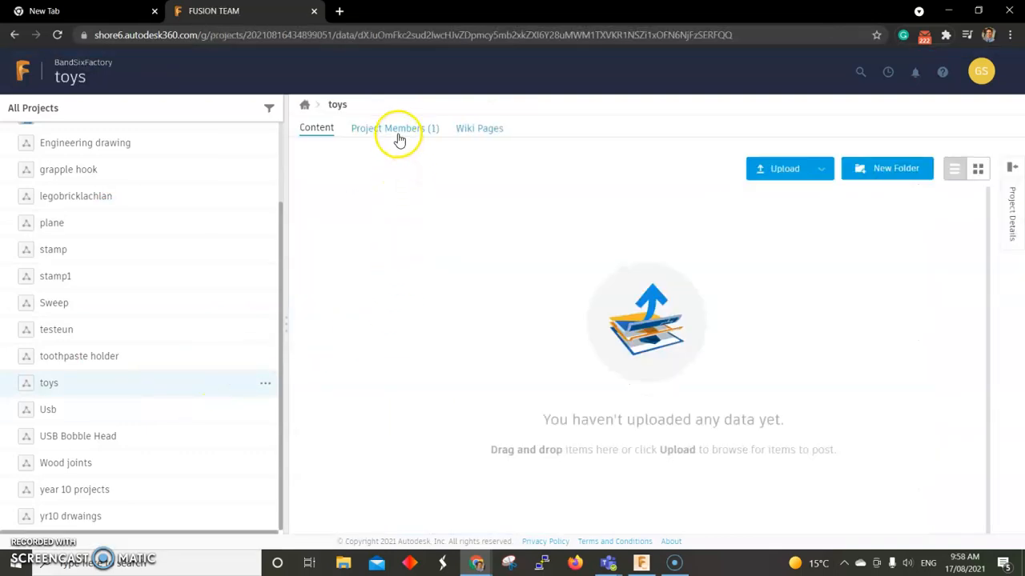
# - View the toys project's single member, then open the yr10 drwaings project
pyautogui.click(394, 128)
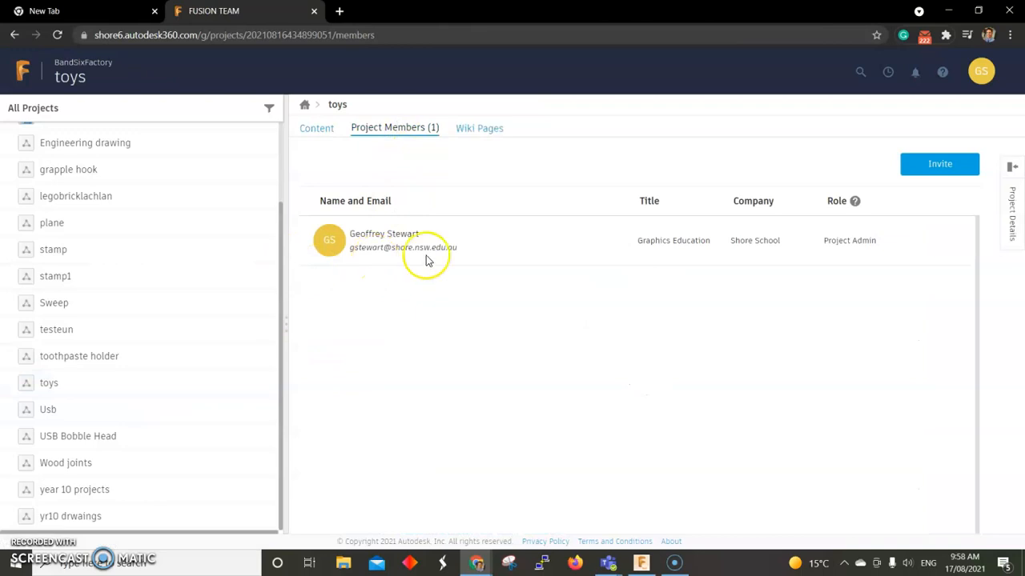
pyautogui.moveTo(556, 314)
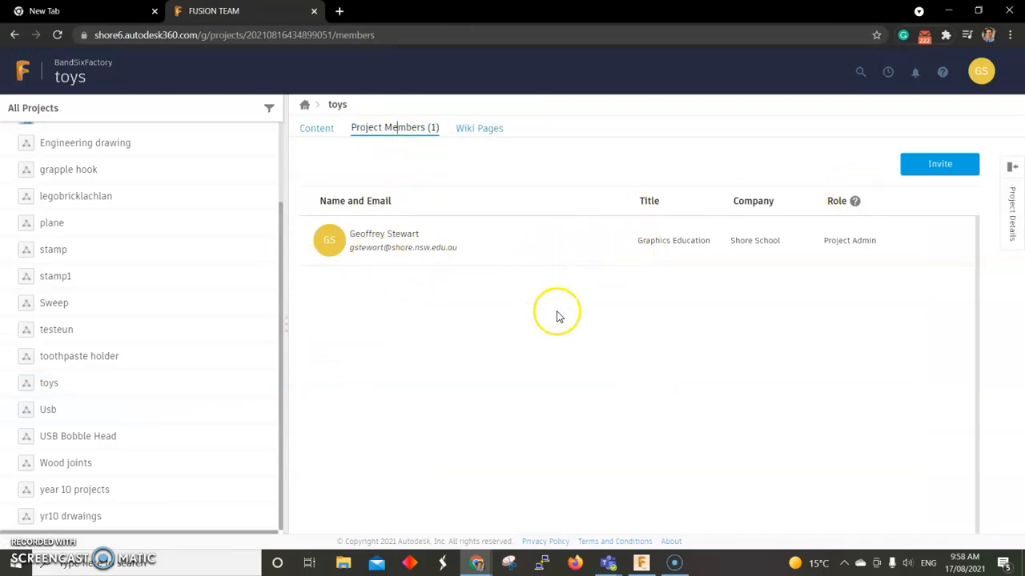
pyautogui.moveTo(585, 390)
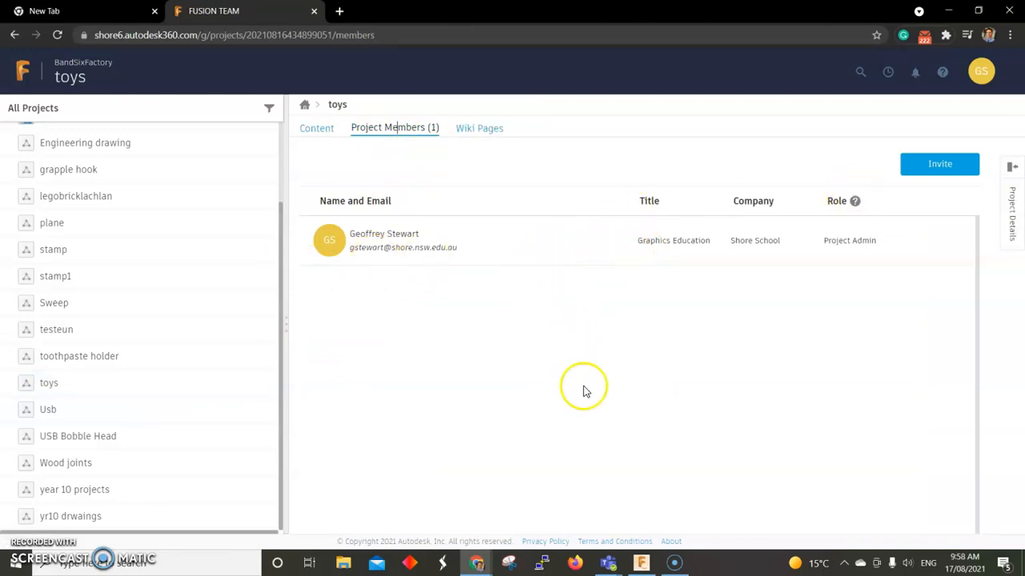
pyautogui.moveTo(919, 170)
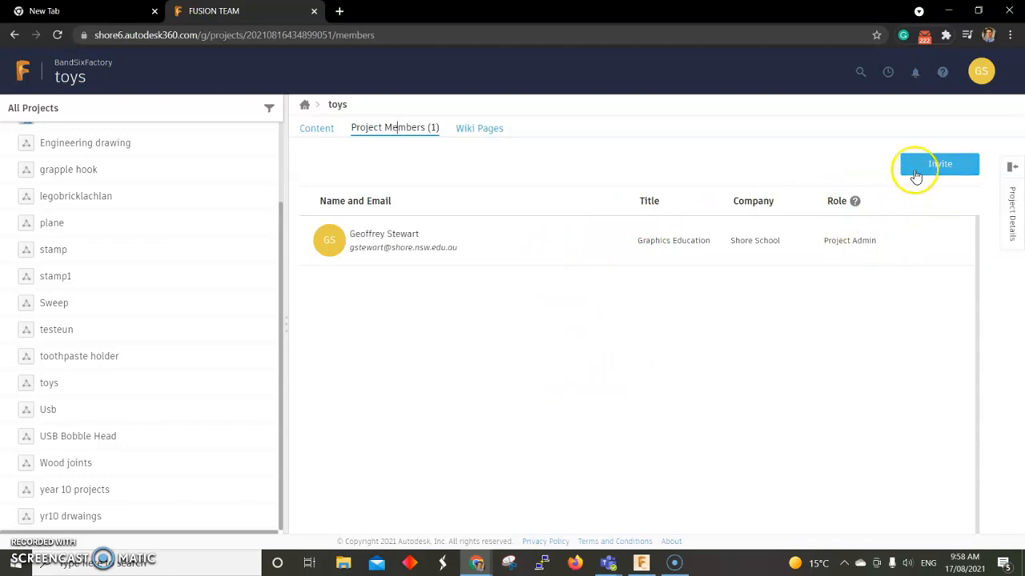
pyautogui.moveTo(282, 349)
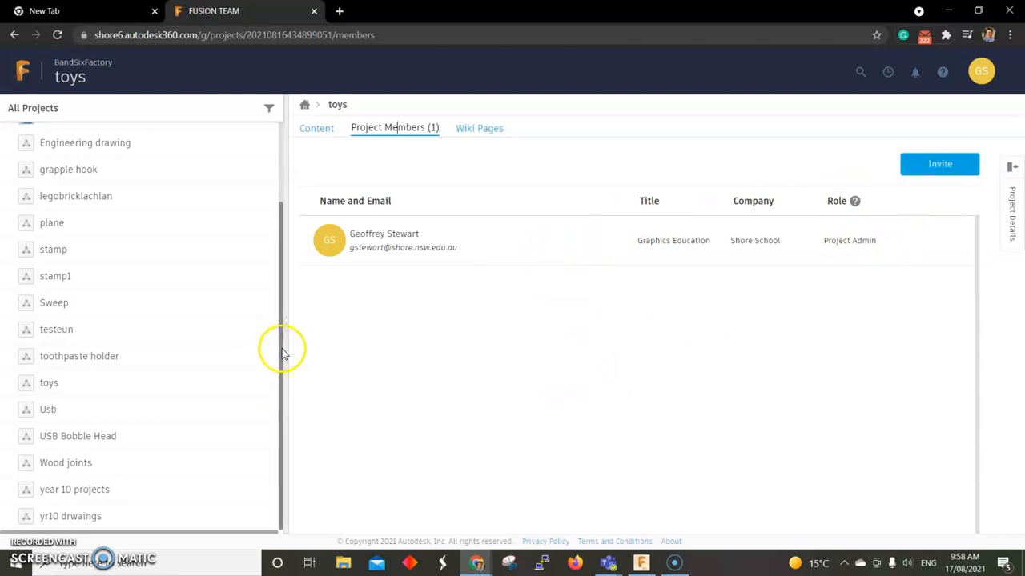
pyautogui.moveTo(223, 519)
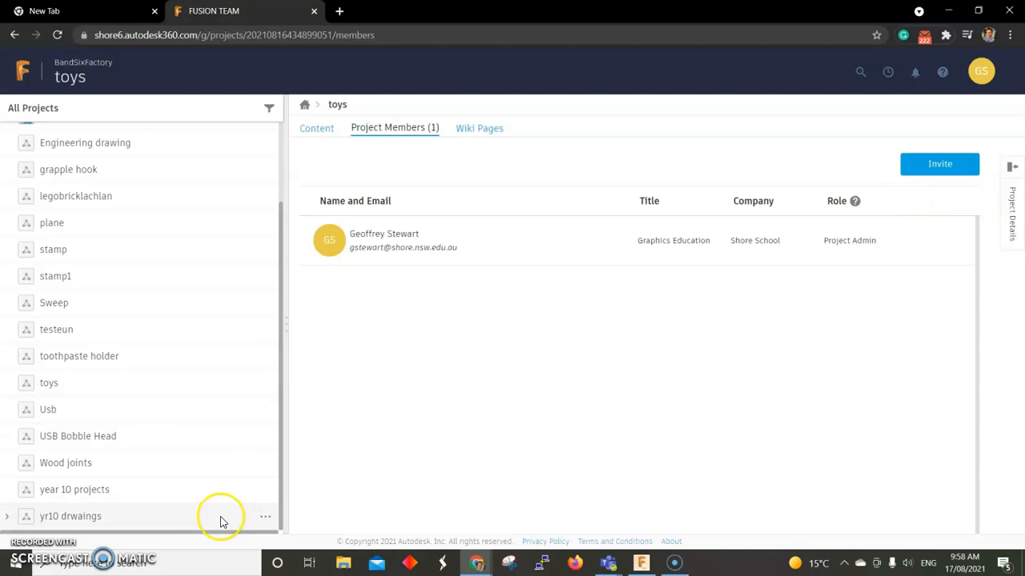
pyautogui.click(71, 515)
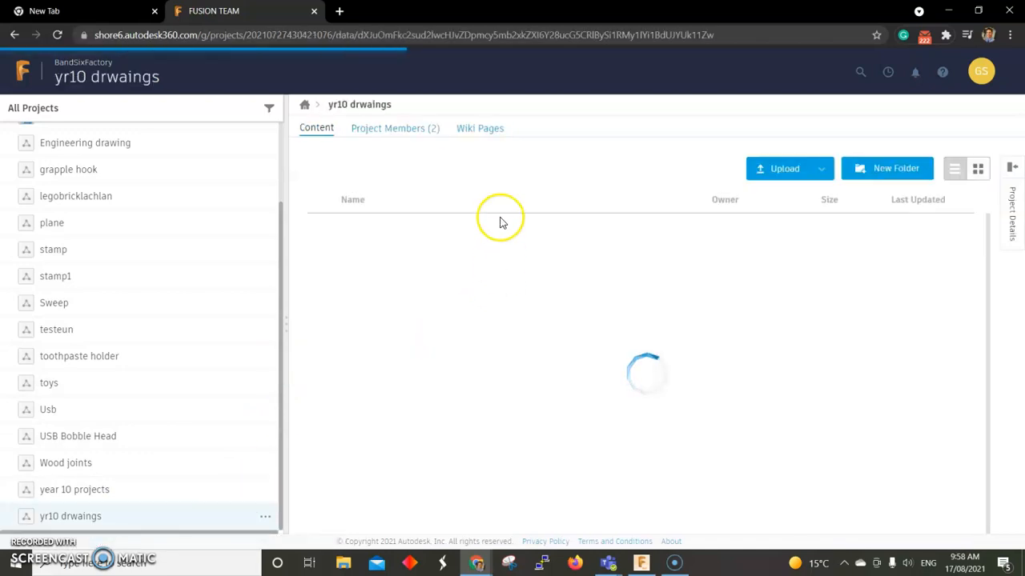
# - Show the yr10 drwaings Project Members (2) tab: the admin and an Editor
pyautogui.click(394, 128)
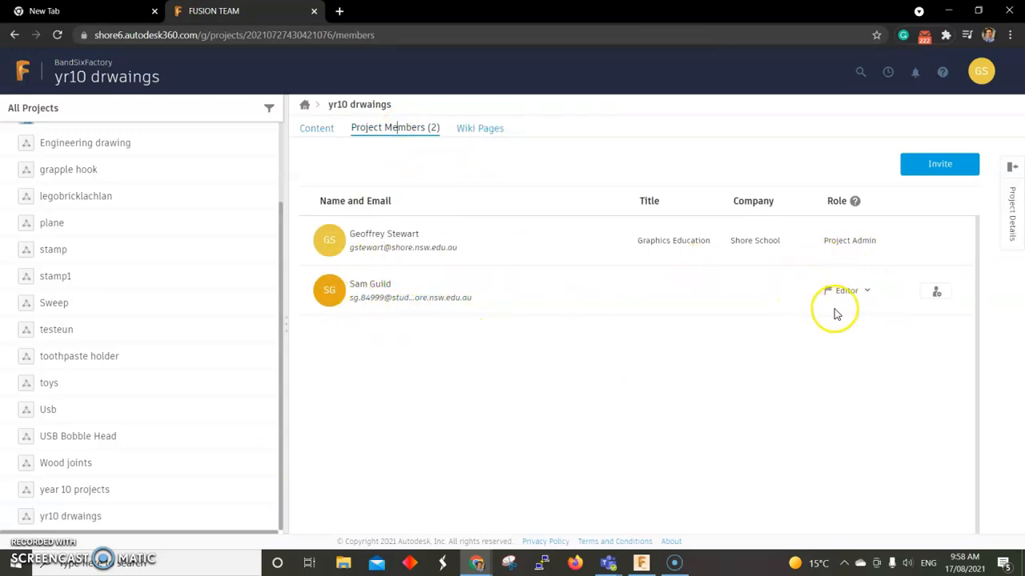
pyautogui.moveTo(386, 305)
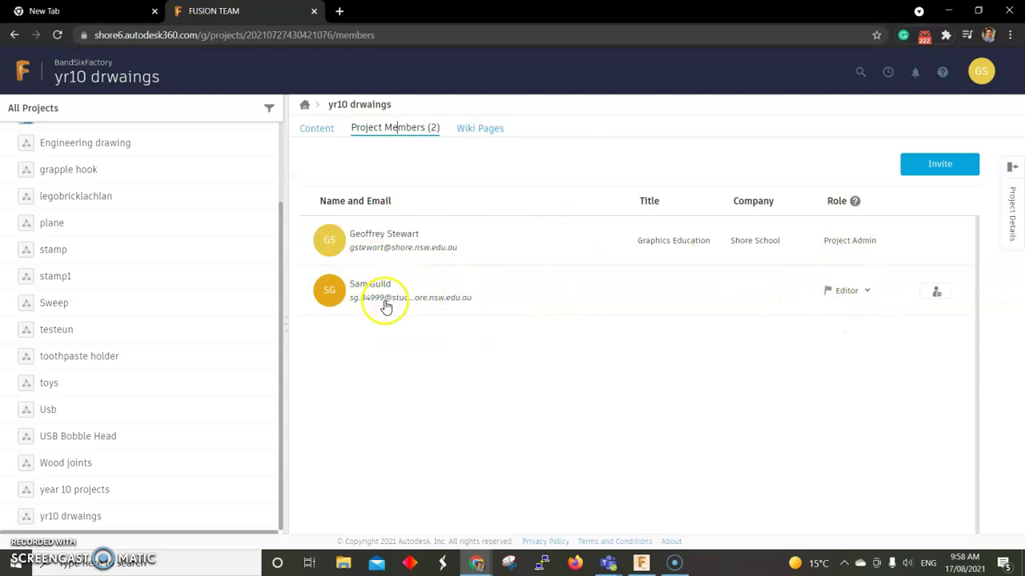